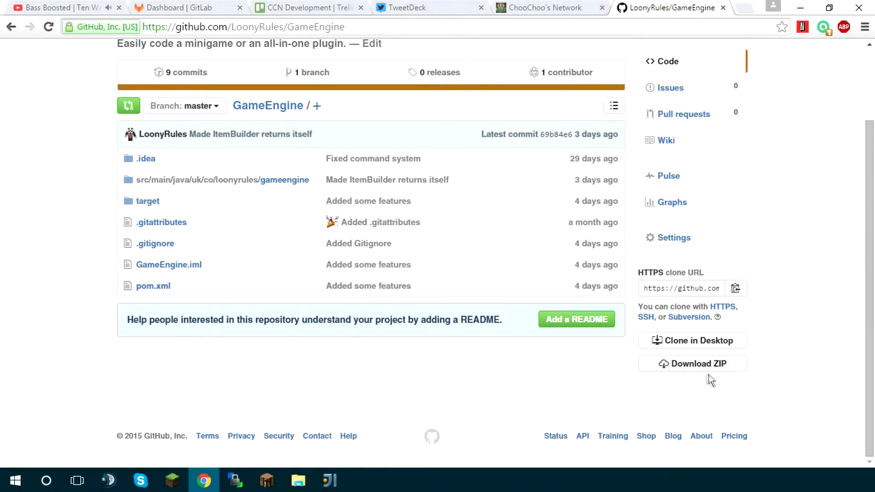
{"action": "mouse_move", "coordinate": [323, 465]}
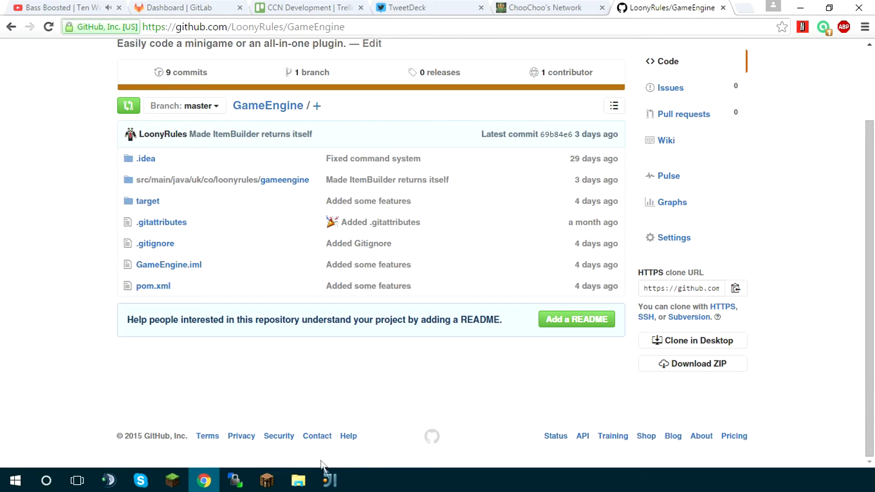
Compare the GameEngine repository page with the plugin project, then land on Core.java
{"action": "left_click", "coordinate": [329, 480]}
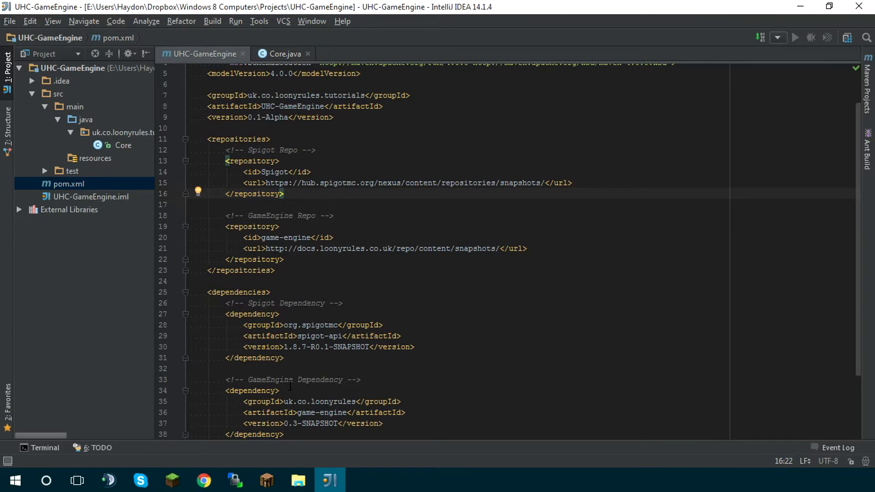
{"action": "left_click", "coordinate": [203, 480]}
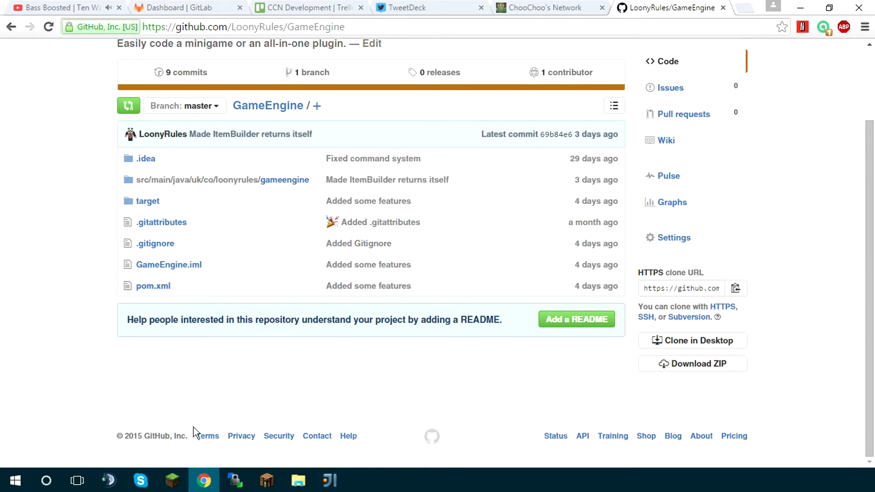
{"action": "left_click", "coordinate": [329, 480]}
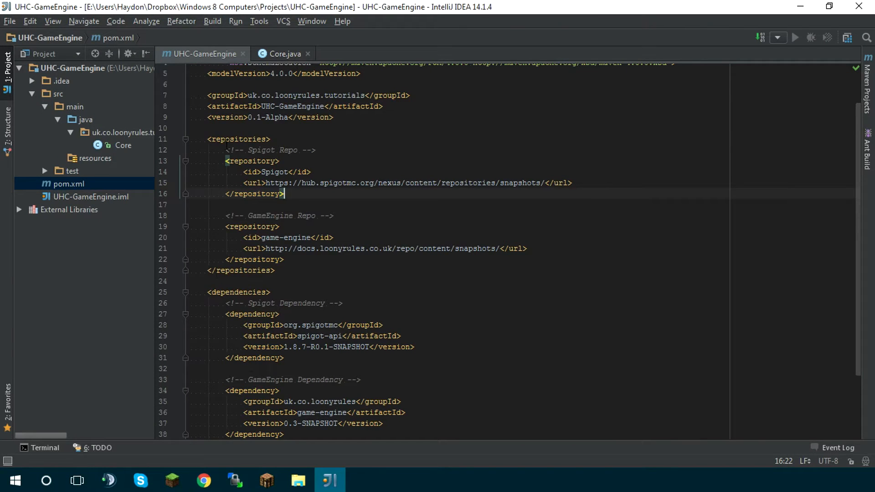
{"action": "left_click", "coordinate": [282, 54]}
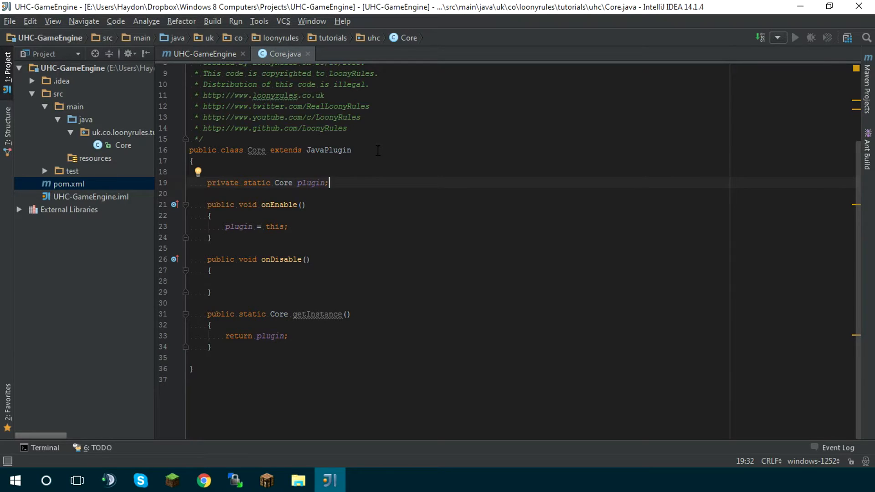
Declare 'private Game game;' in Core with a public getGame() accessor returning it
{"action": "type", "text": "publ"}
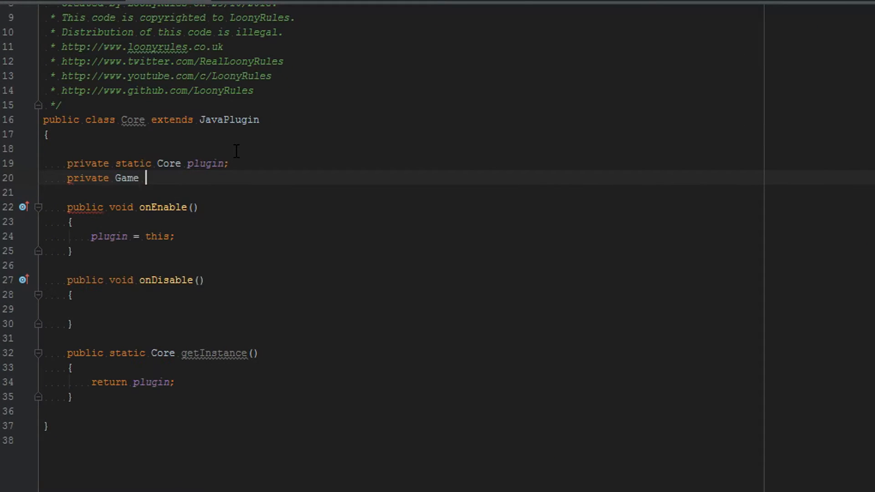
{"action": "type", "text": "game;"}
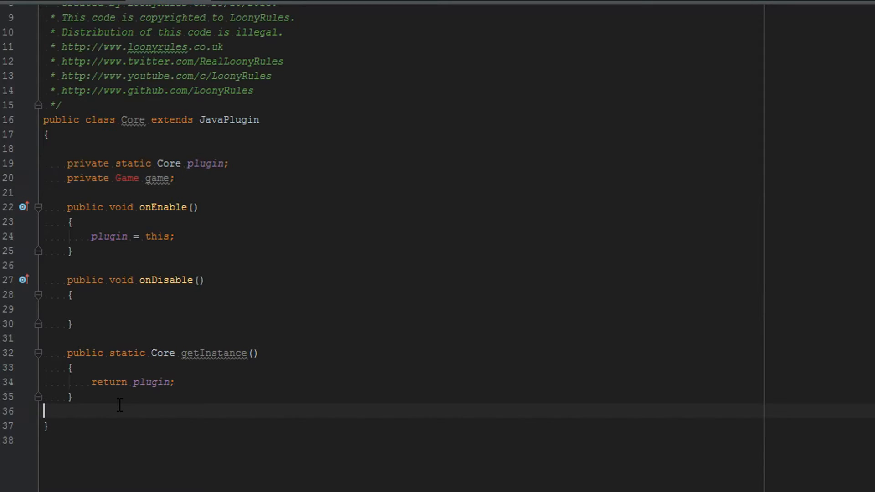
{"action": "type", "text": "public"}
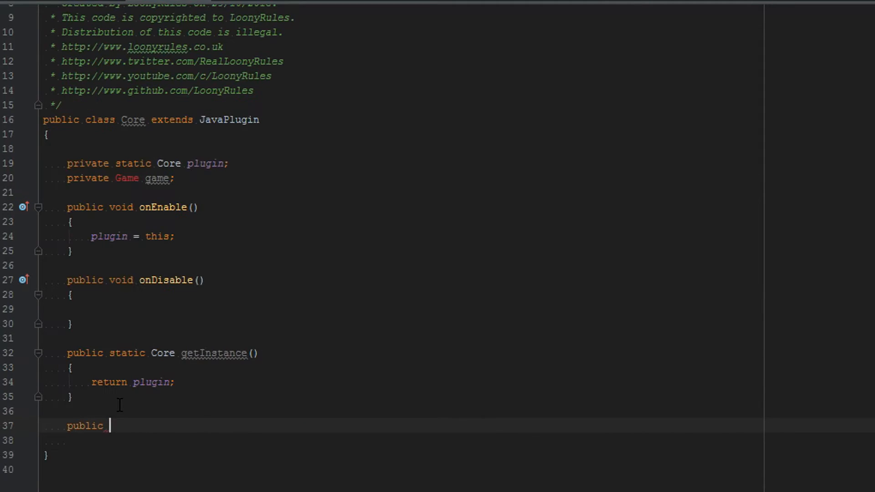
{"action": "type", "text": "Game getGame("}
{"action": "type", "text": "return"}
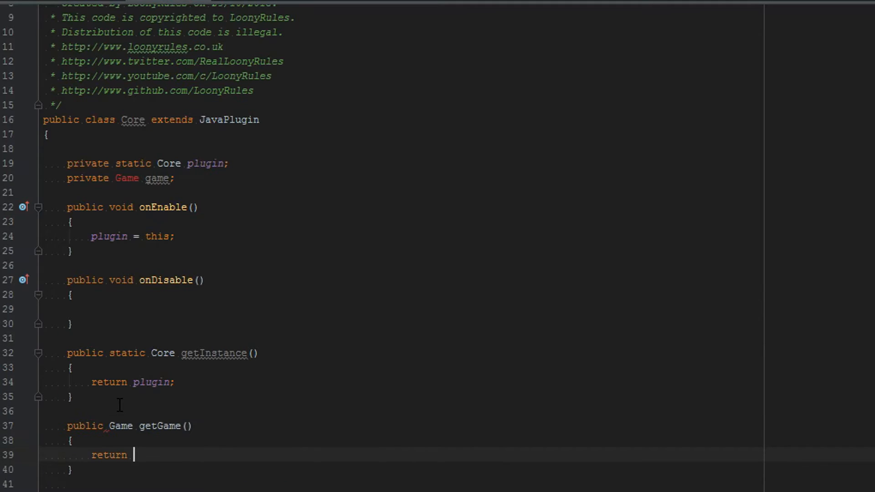
{"action": "type", "text": "game;"}
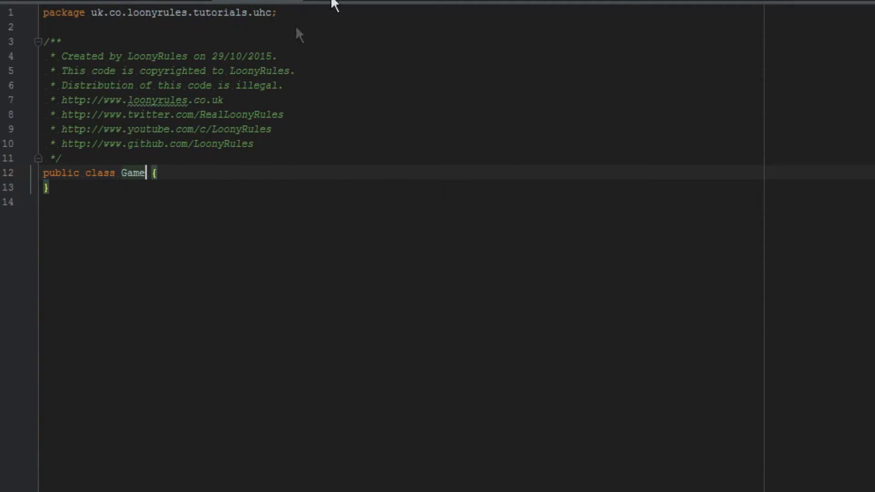
Make Game extend GameEngine, implement all inherited getters, and add a constructor matching super
{"action": "type", "text": "extends"}
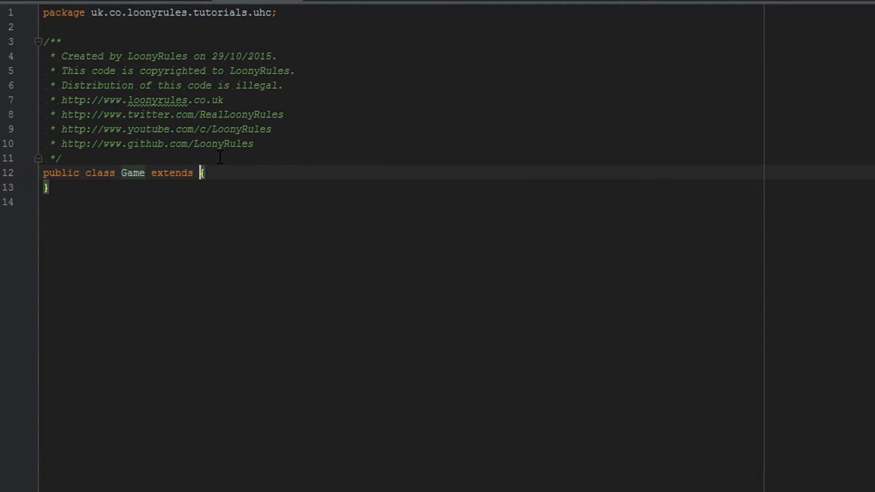
{"action": "type", "text": "GameEngine"}
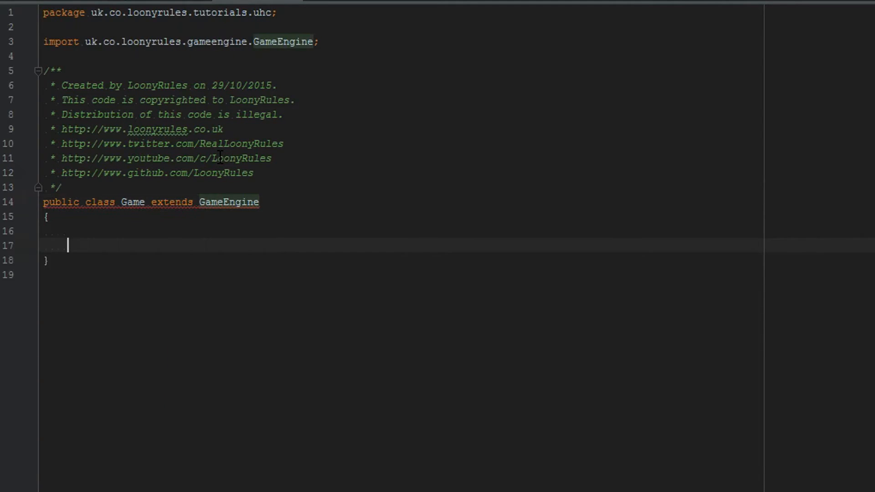
{"action": "left_click", "coordinate": [229, 201]}
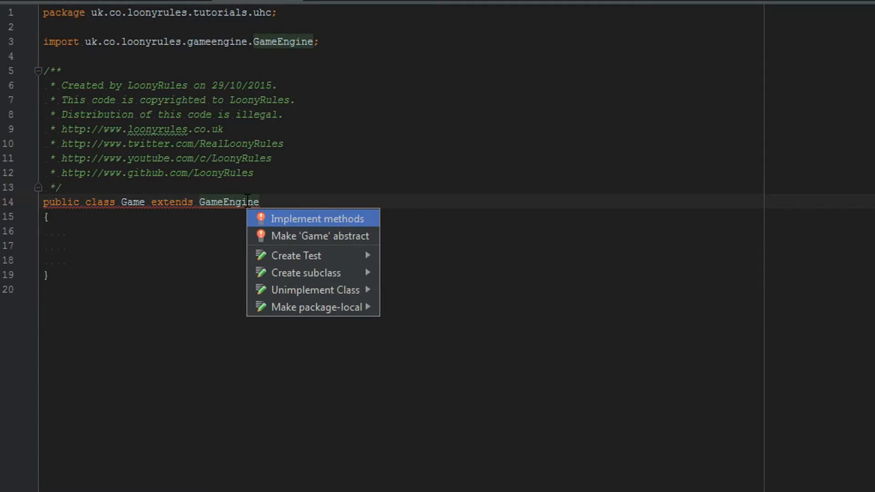
{"action": "left_click", "coordinate": [318, 217]}
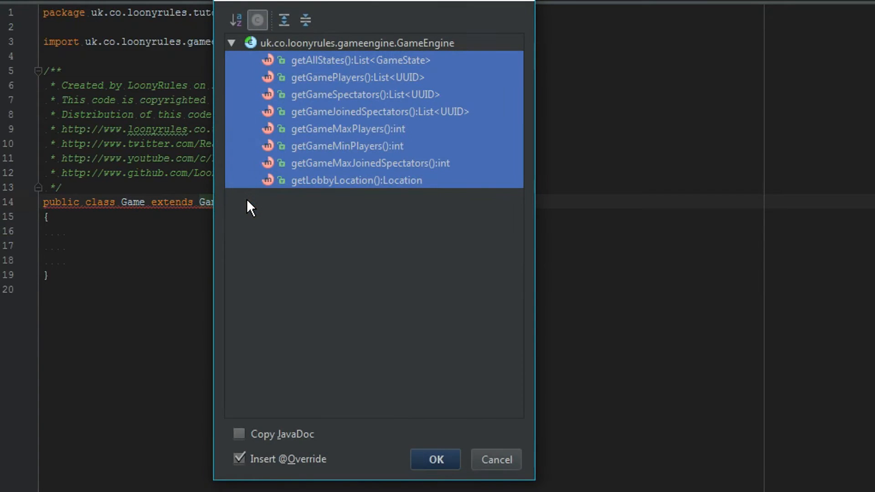
{"action": "left_click", "coordinate": [434, 460]}
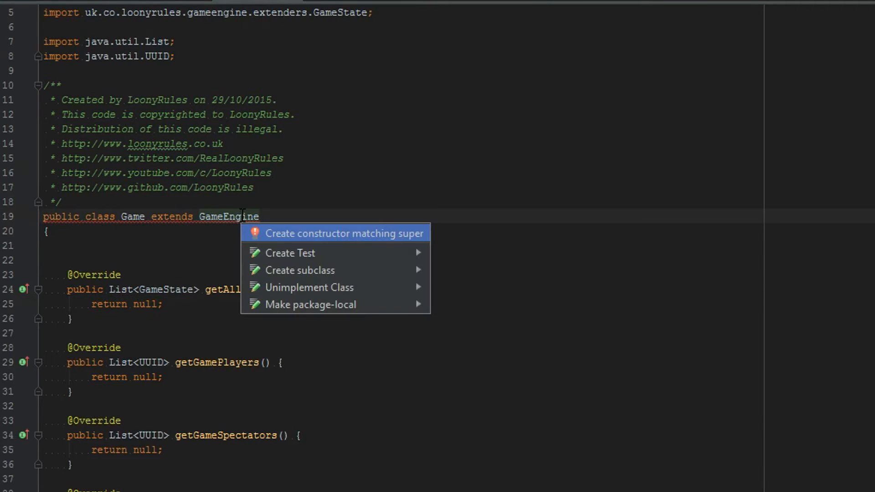
{"action": "left_click", "coordinate": [343, 233]}
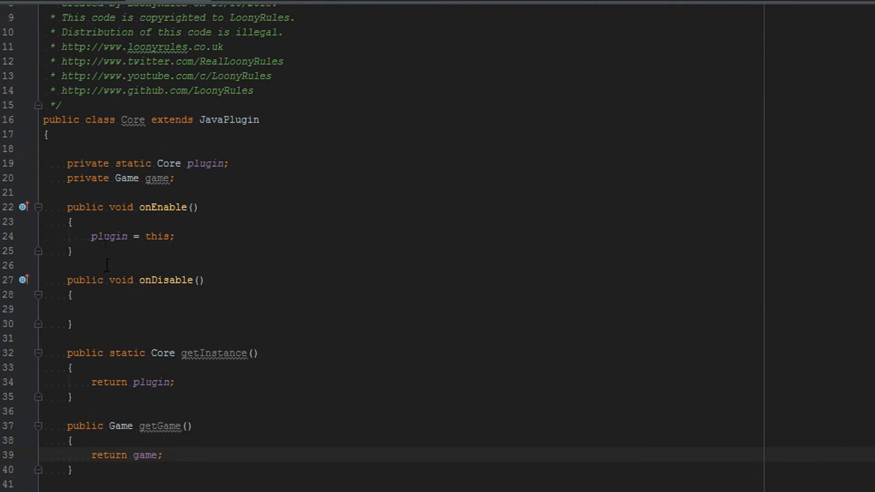
{"action": "mouse_move", "coordinate": [159, 178]}
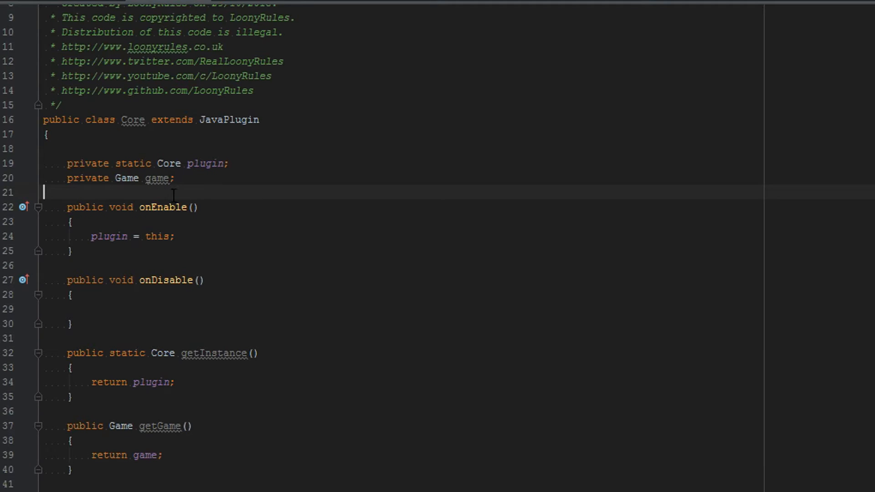
Declare 'private GameLogger gameLogger;' in Core with a getGameLogger() accessor returning it
{"action": "type", "text": "private"}
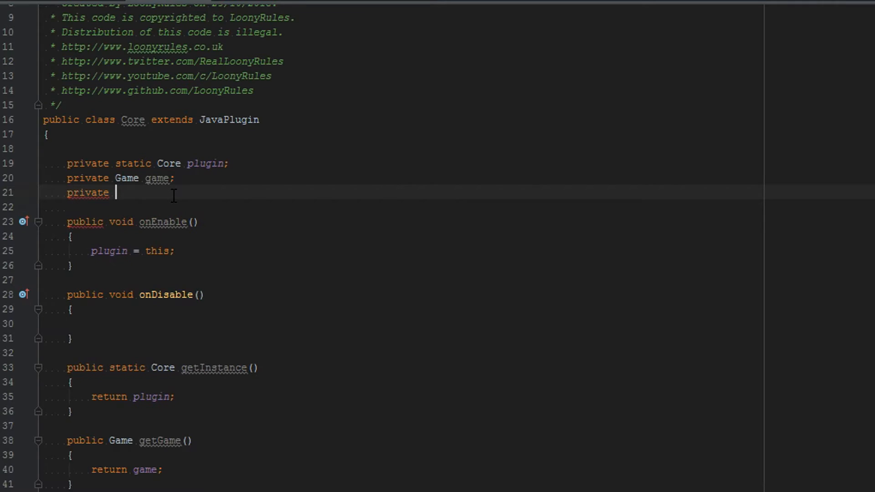
{"action": "type", "text": "GameLogger gameLogger;"}
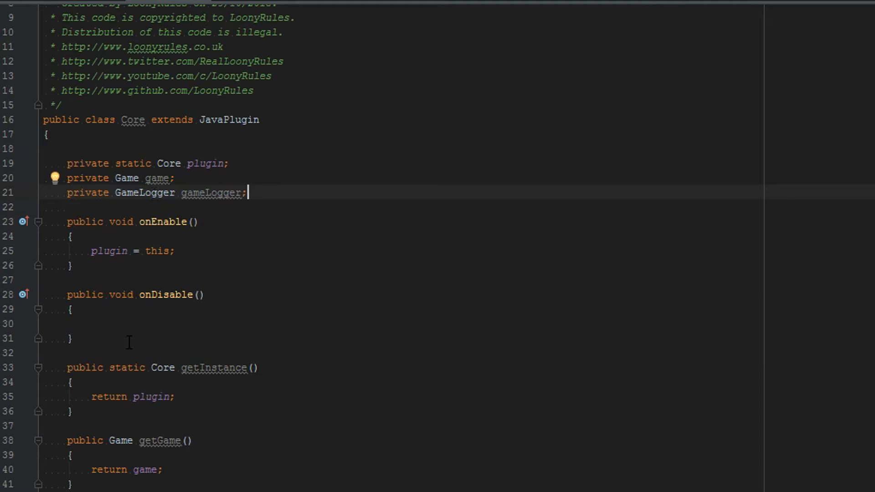
{"action": "type", "text": "public"}
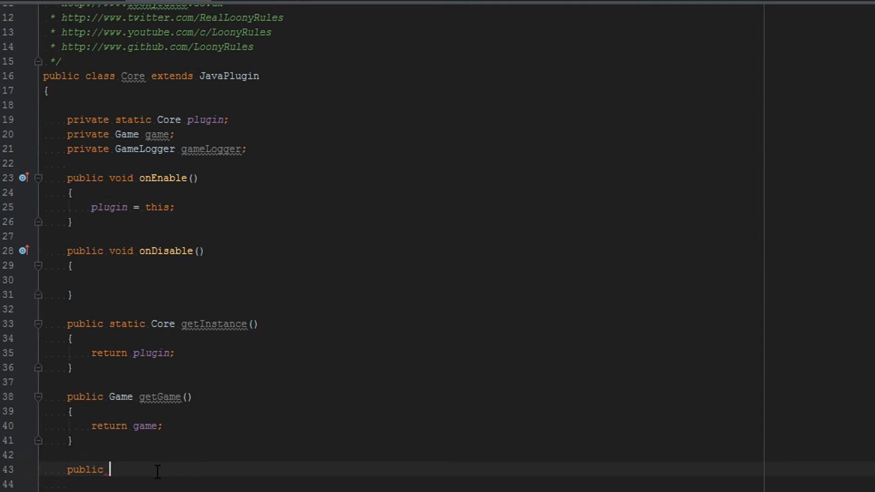
{"action": "type", "text": "GameLogger"}
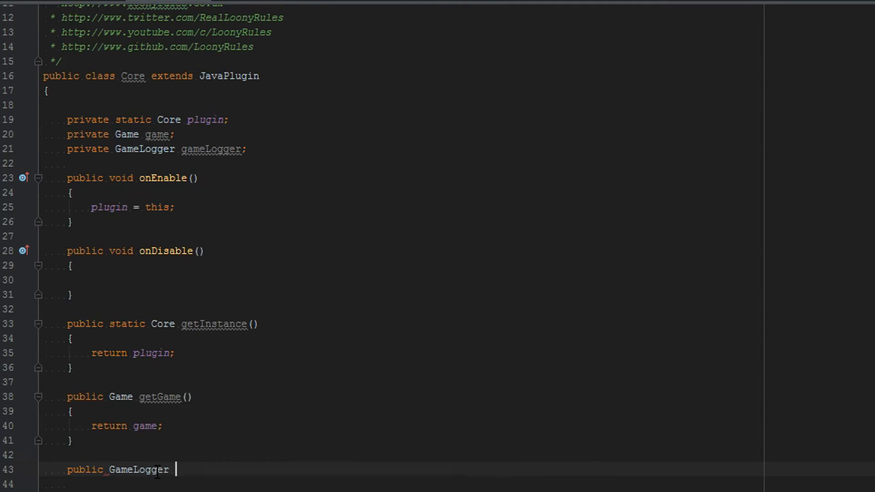
{"action": "type", "text": "getGameLogger("}
{"action": "type", "text": "return"}
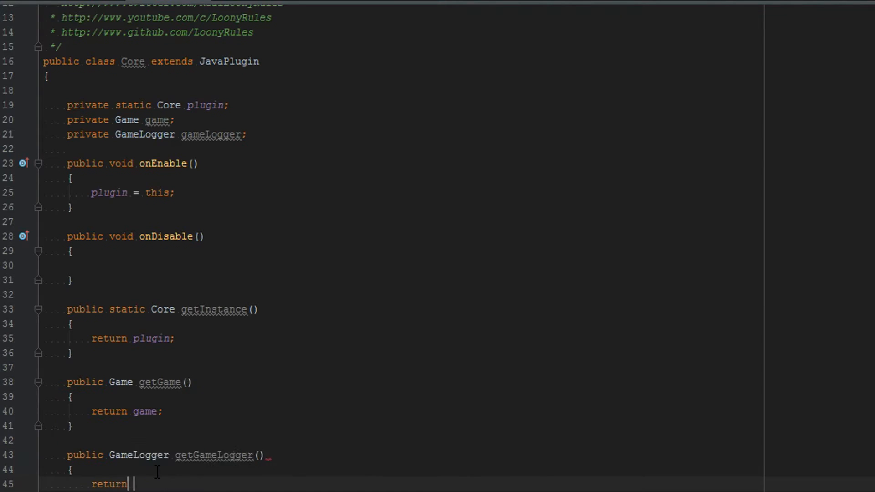
{"action": "key", "text": "Enter"}
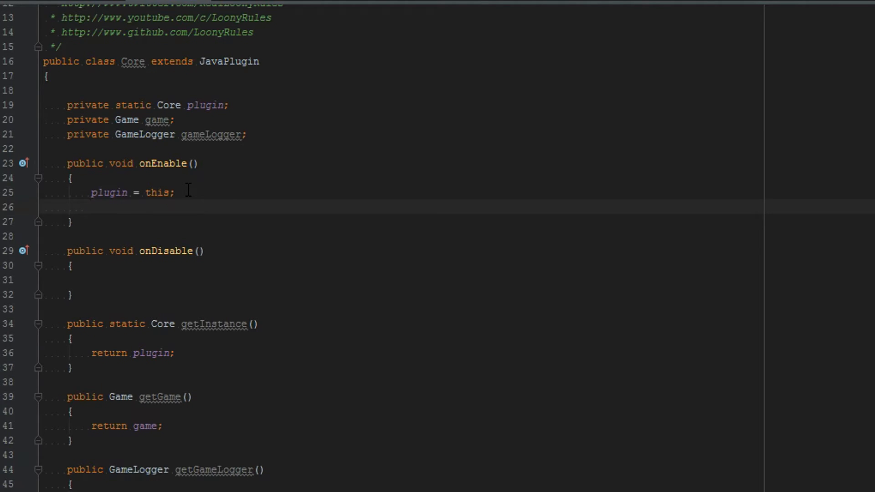
In onEnable assign gameLogger = new GameLogger() and game = new Game(gameLogger, "", "", plugin)
{"action": "type", "text": "gmae"}
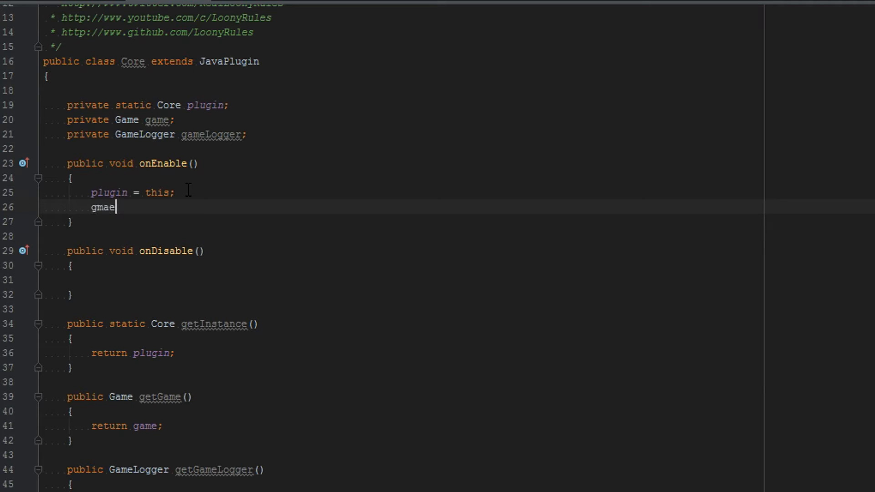
{"action": "type", "text": "Logger = new GameLogger();"}
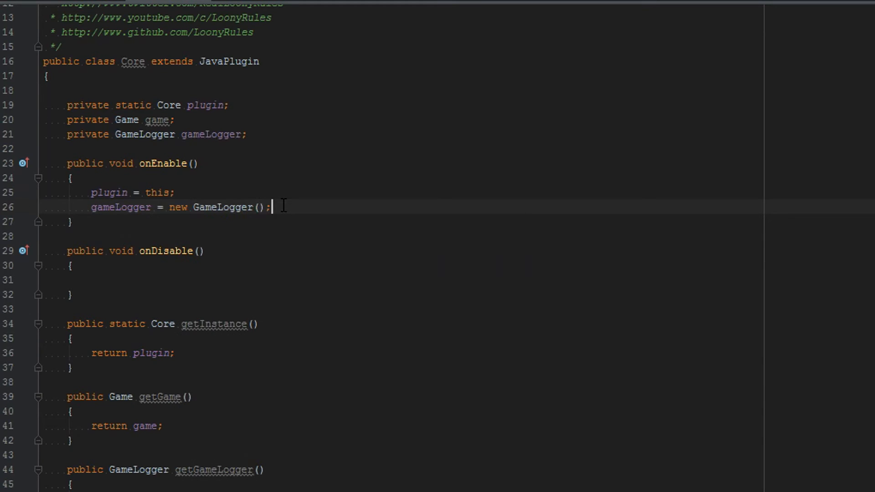
{"action": "type", "text": "game ="}
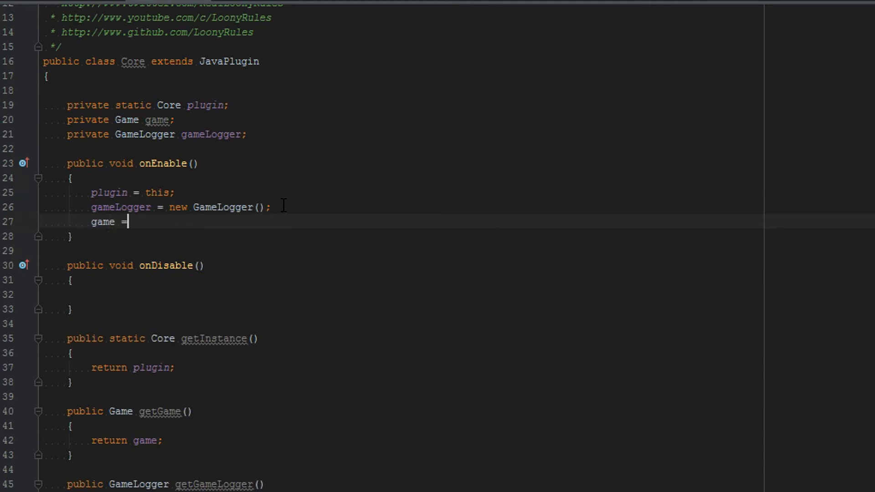
{"action": "type", "text": "new G"}
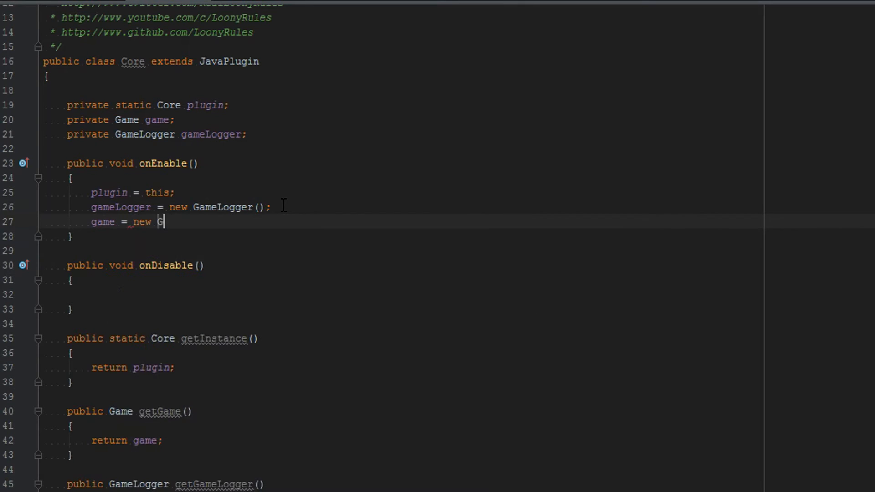
{"action": "type", "text": "ame(1"}
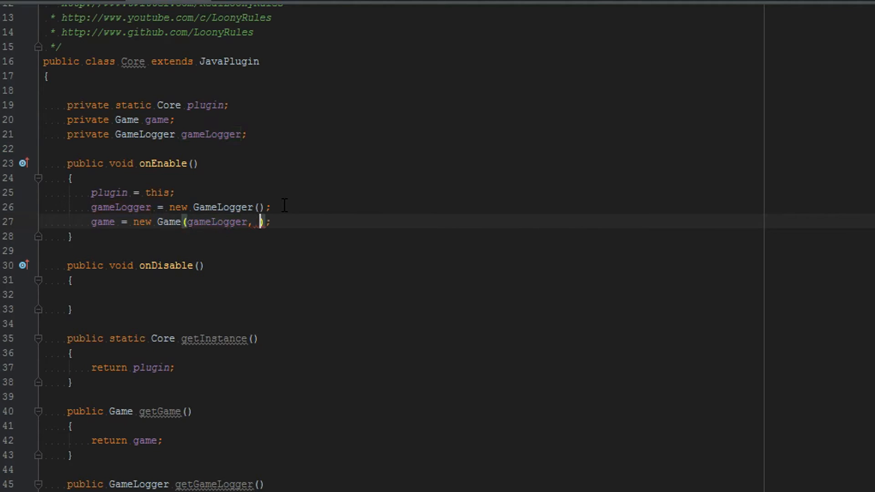
{"action": "type", "text": "\"\", \"\","}
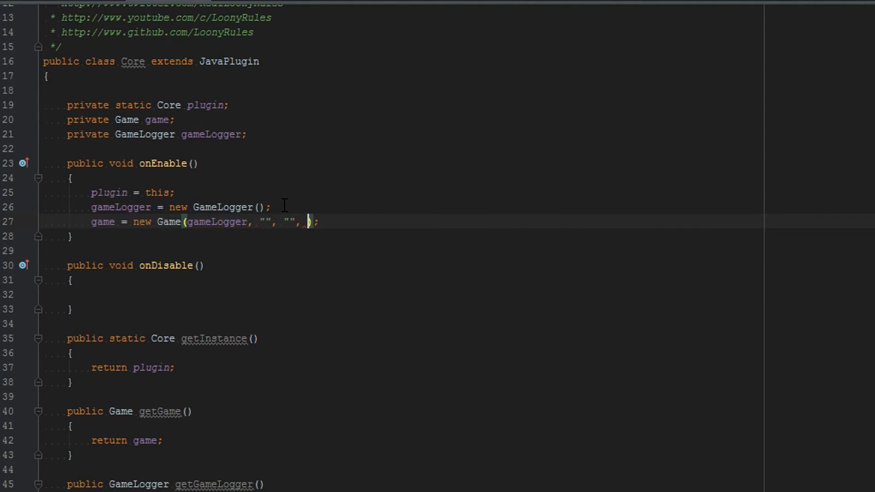
{"action": "type", "text": "this"}
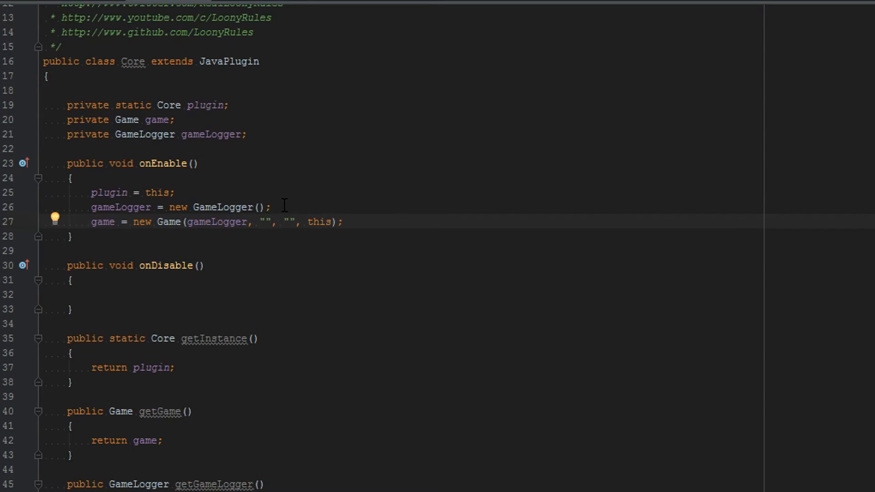
{"action": "type", "text": "plugin"}
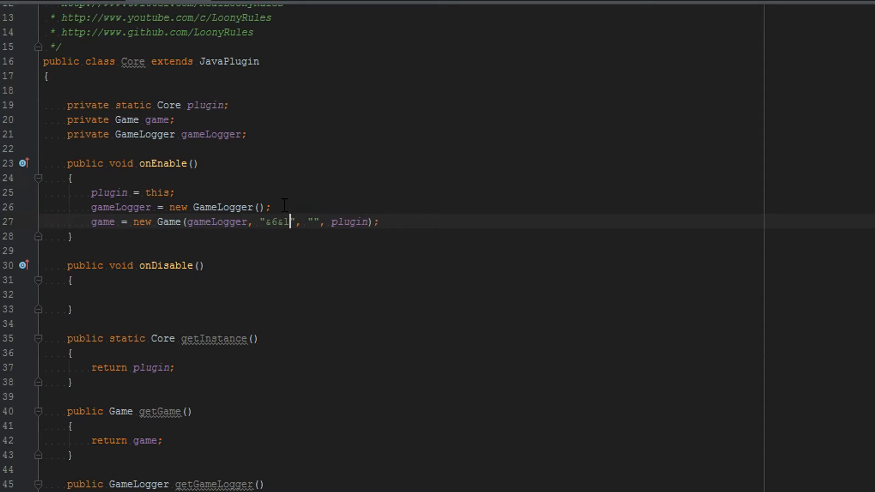
Fill the Game name as "UHC" and display name as "&c&lUHC"
{"action": "type", "text": "UHC"}
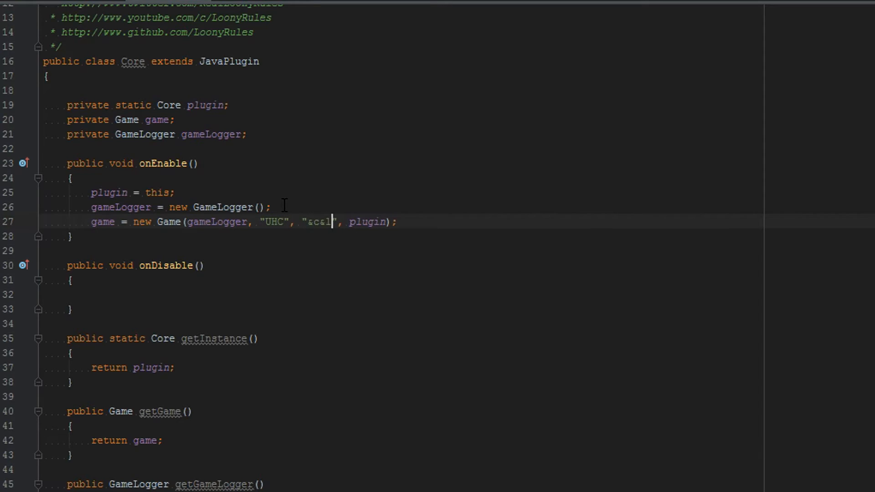
{"action": "type", "text": "UHC"}
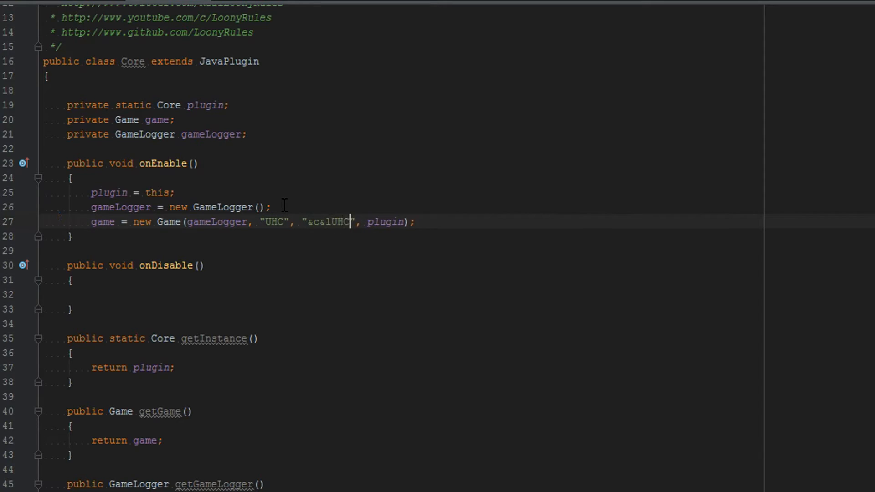
{"action": "double_click", "coordinate": [272, 221]}
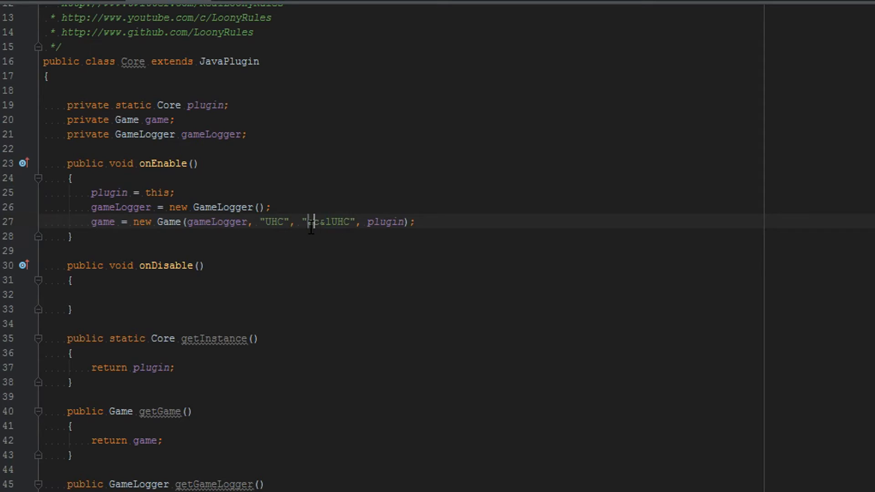
{"action": "double_click", "coordinate": [326, 221]}
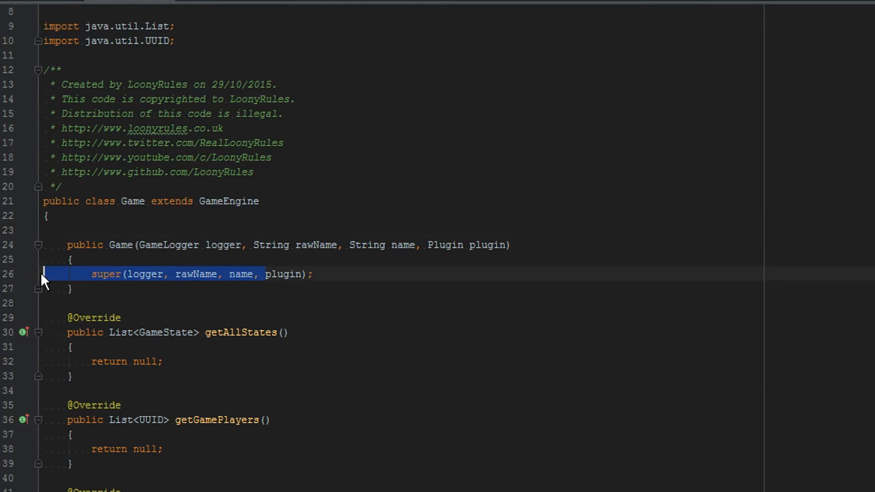
Position the caret in Game's body above the constructor, ready for new fields
{"action": "left_click", "coordinate": [316, 275]}
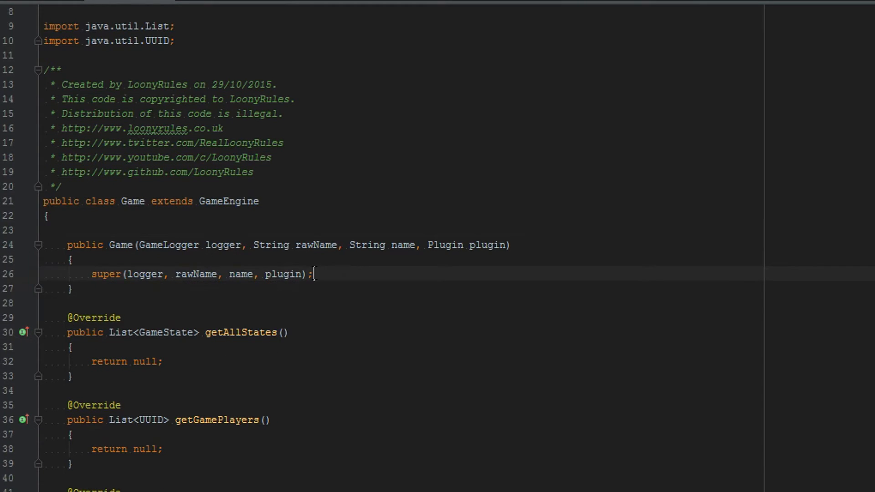
{"action": "scroll", "scroll_direction": "down", "scroll_amount": 3}
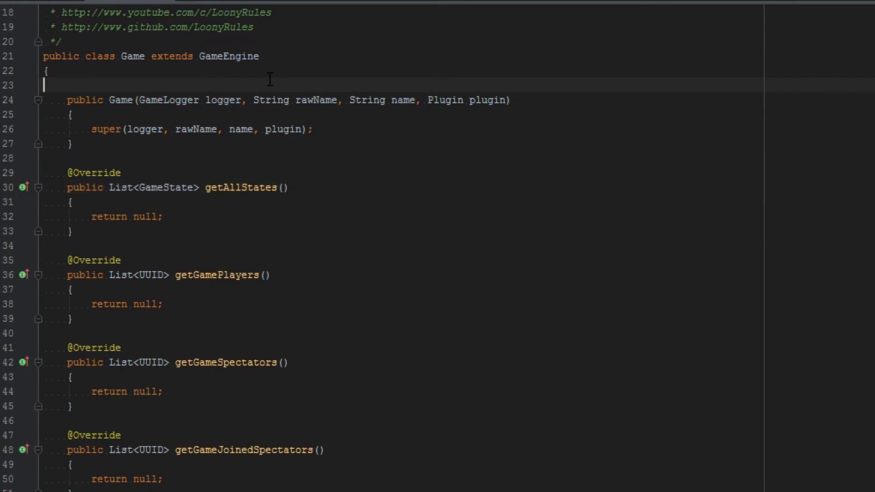
Declare gameStates and gamePlayers list fields as new ArrayLists and return gameStates from getAllStates
{"action": "type", "text": "private"}
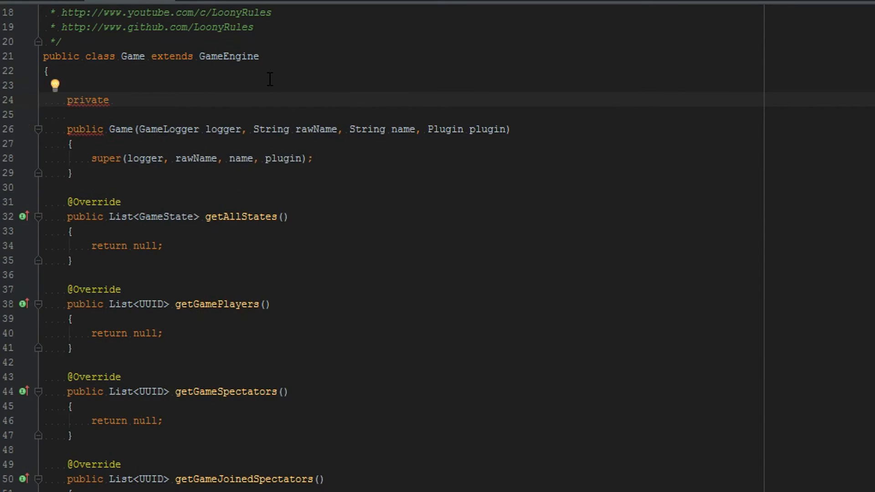
{"action": "type", "text": "List<Game>"}
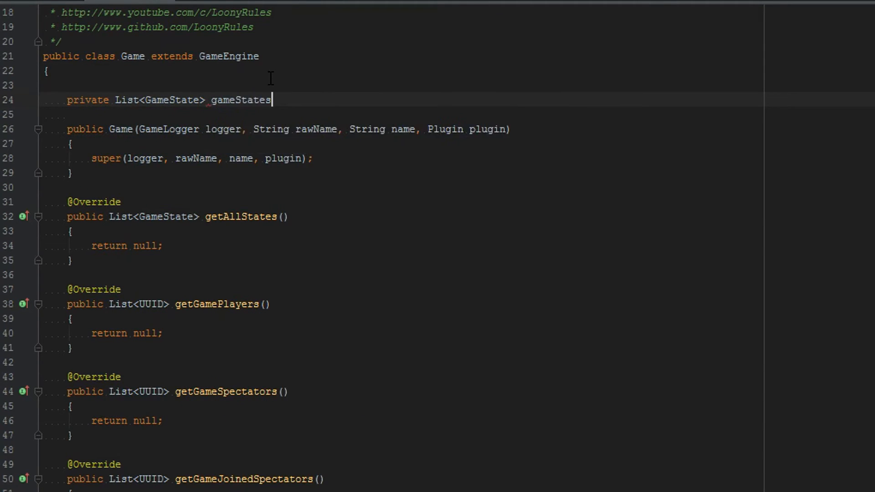
{"action": "type", "text": "= new L"}
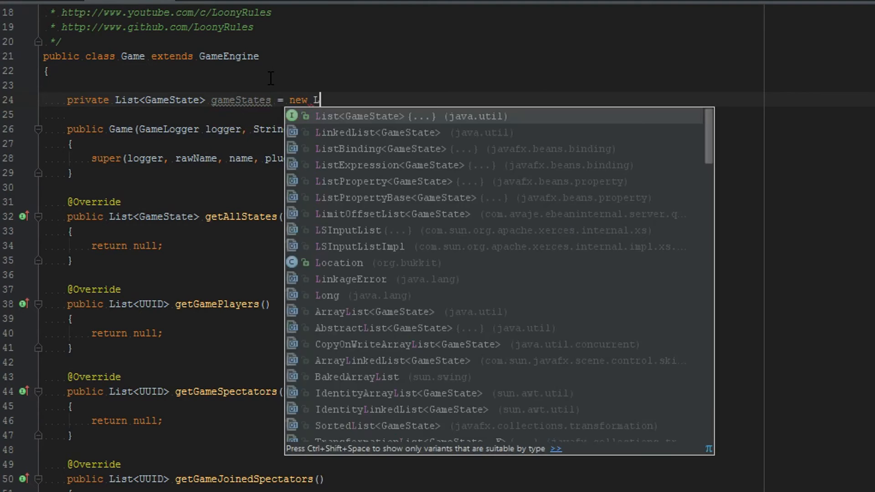
{"action": "left_click", "coordinate": [373, 312]}
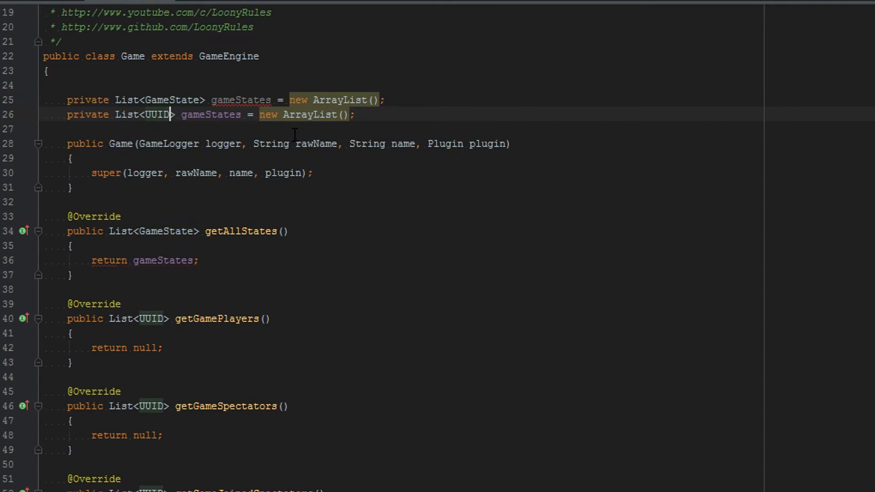
{"action": "type", "text": "g"}
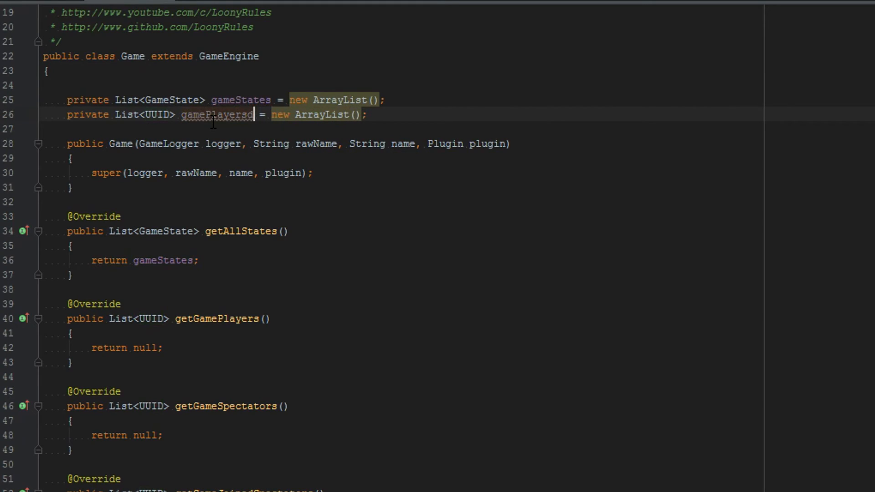
{"action": "key", "text": "Backspace"}
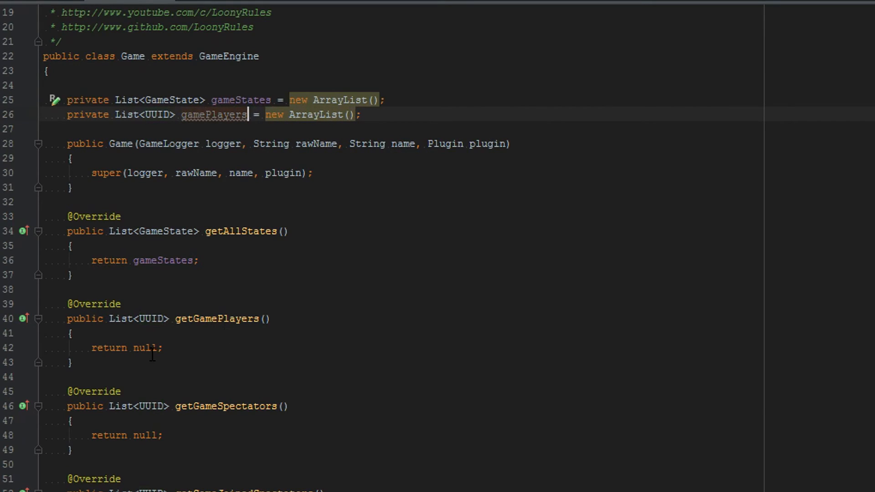
{"action": "double_click", "coordinate": [146, 347]}
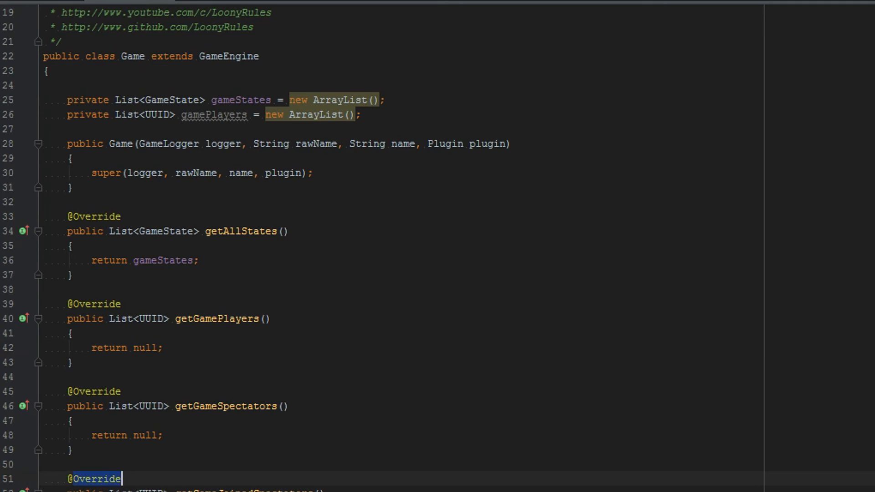
Return gamePlayers from getGamePlayers and declare gameSpectators and gameJoinedSpectators as List<UUID> fields
{"action": "double_click", "coordinate": [141, 347]}
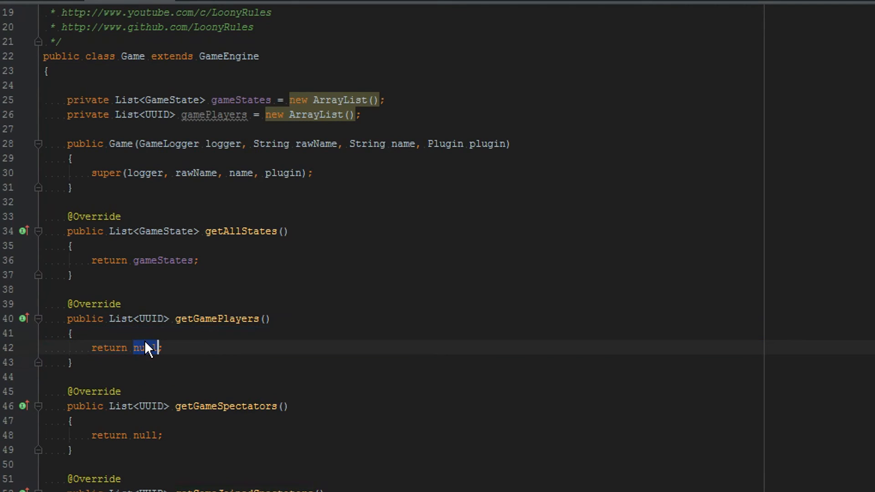
{"action": "type", "text": "gamePlayers"}
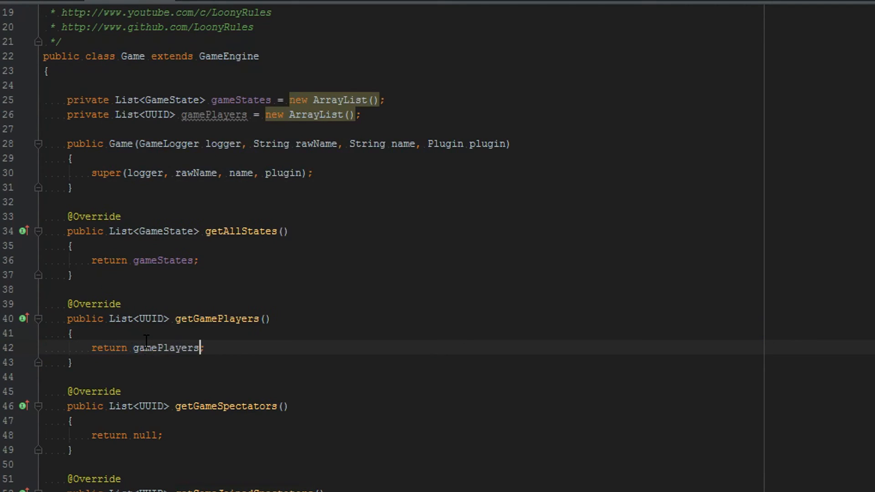
{"action": "type", "text": "private List<GameState> gameSpectators = new ArrayList();"}
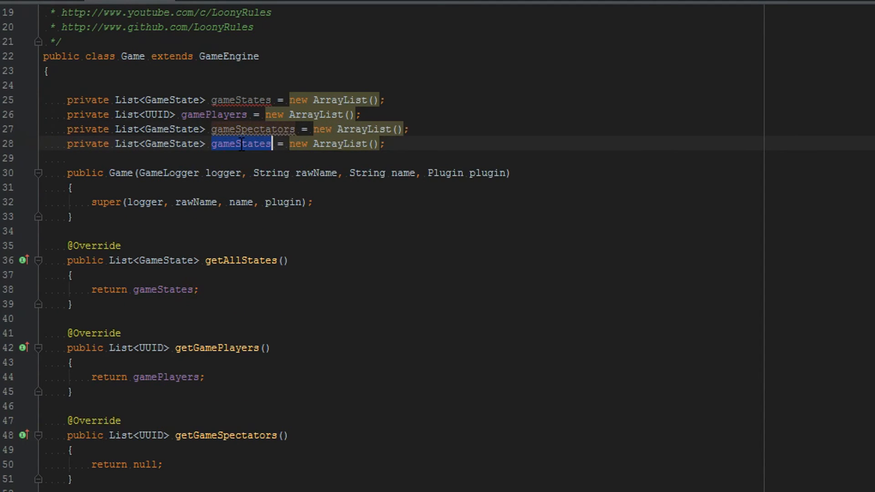
{"action": "type", "text": "gameJoinedSpec"}
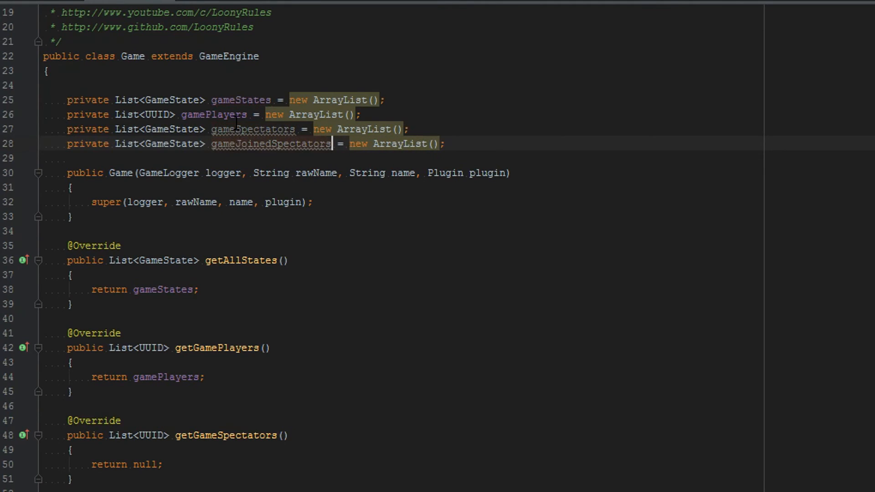
{"action": "double_click", "coordinate": [253, 129]}
{"action": "type", "text": "gameSpectators"}
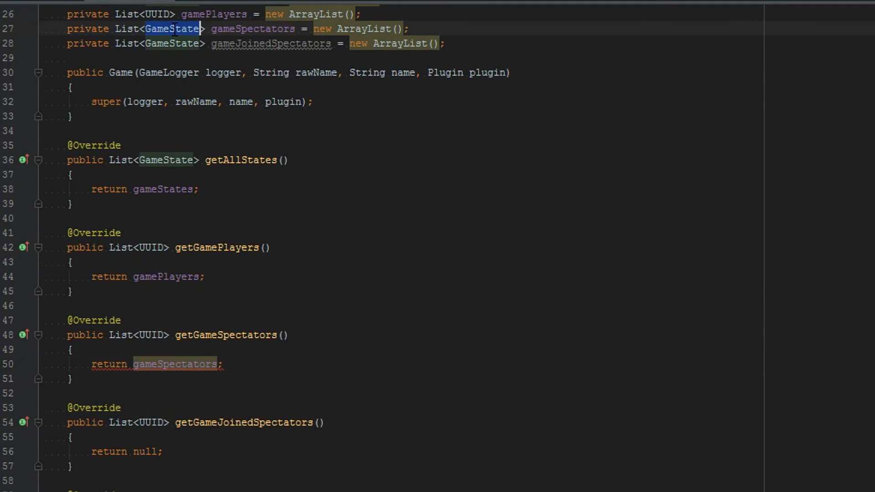
{"action": "type", "text": "UUID"}
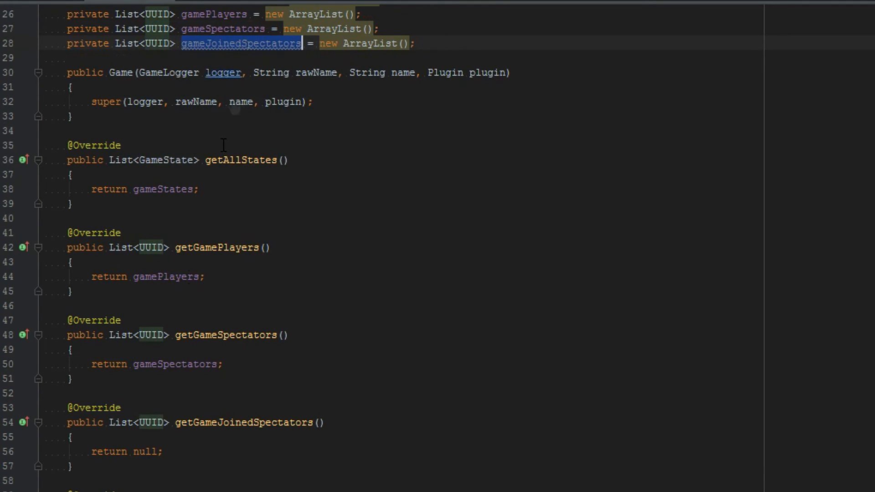
Return gameSpectators and gameJoinedSpectators from their respective getters
{"action": "type", "text": "gameJoinedSpectators"}
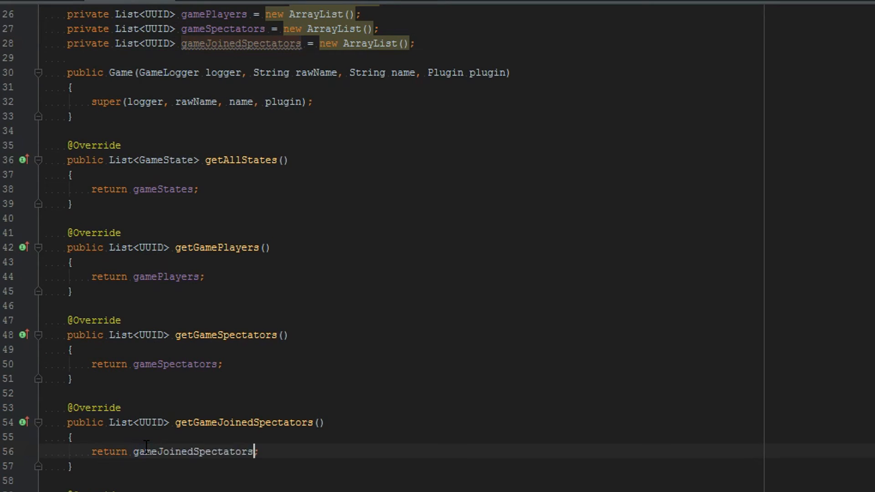
{"action": "double_click", "coordinate": [192, 451]}
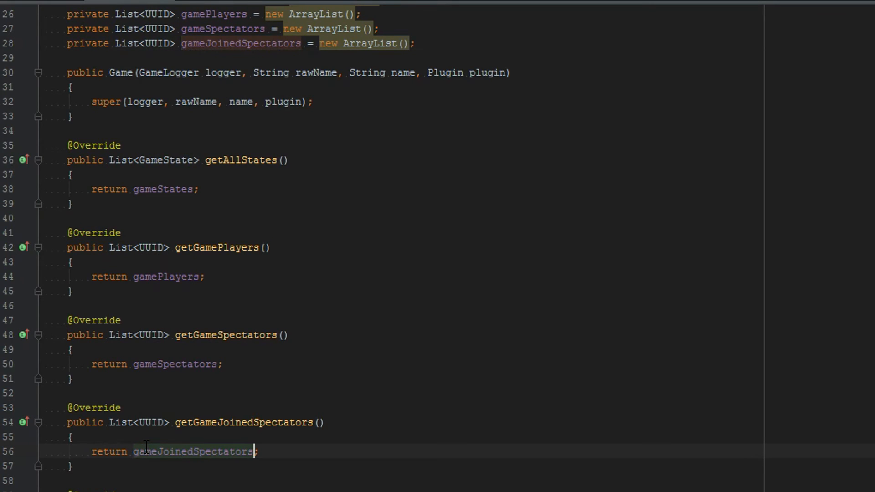
{"action": "scroll", "scroll_direction": "down", "scroll_amount": 3}
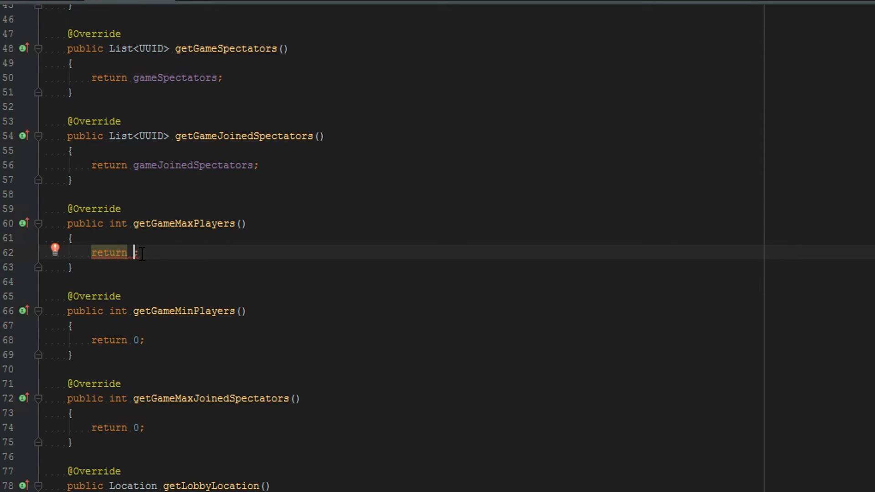
Return 24 max players, 2 minimum players, 5 joined spectators, and lobbyLocation from getLobbyLocation
{"action": "type", "text": "24"}
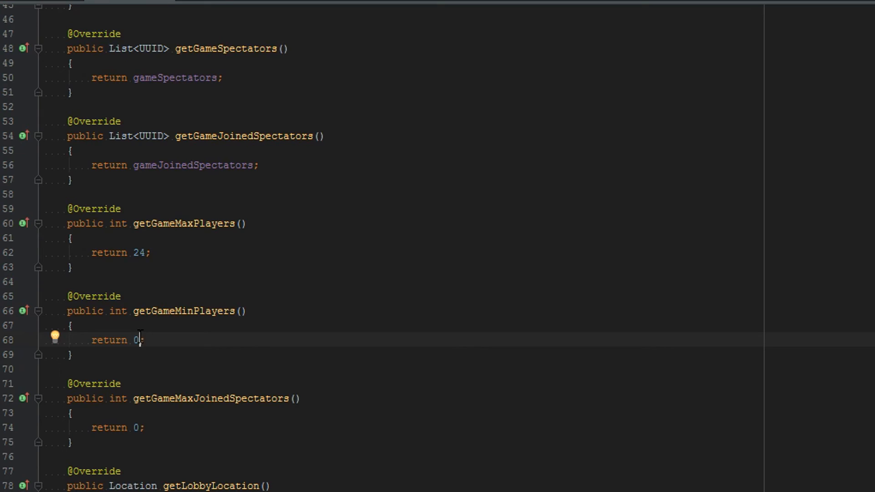
{"action": "type", "text": "12"}
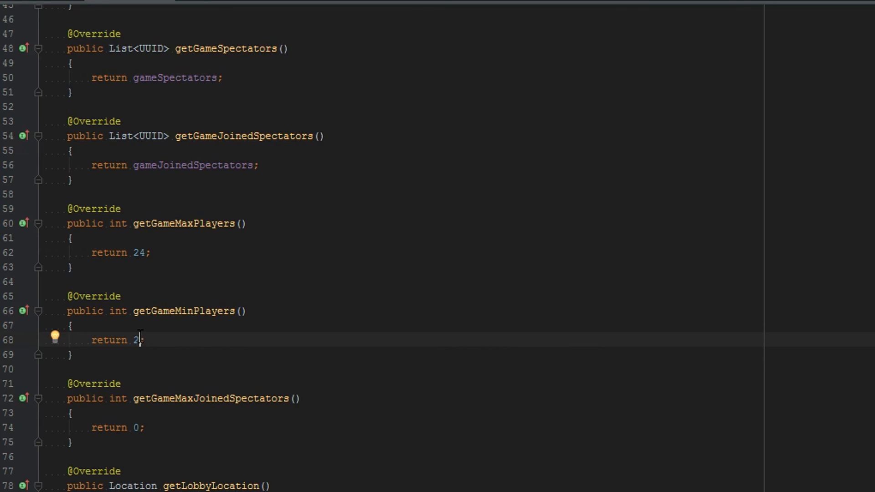
{"action": "mouse_move", "coordinate": [153, 394]}
{"action": "type", "text": "5"}
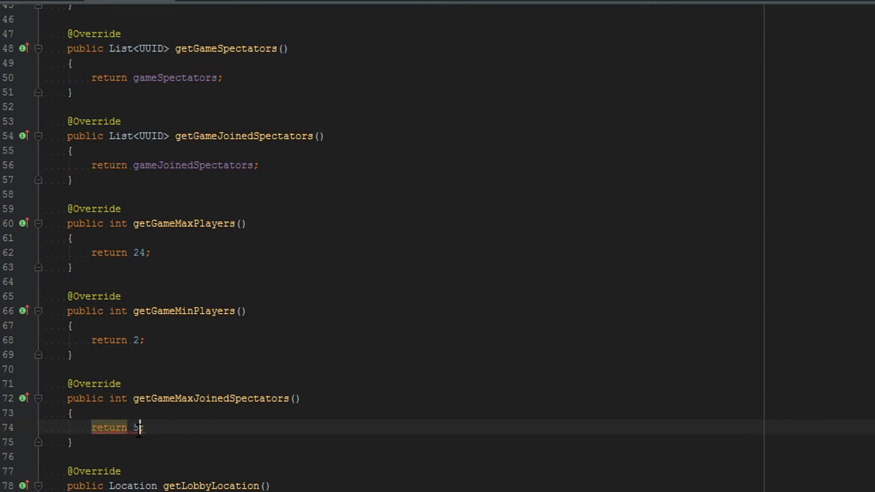
{"action": "scroll", "scroll_direction": "down", "scroll_amount": 3}
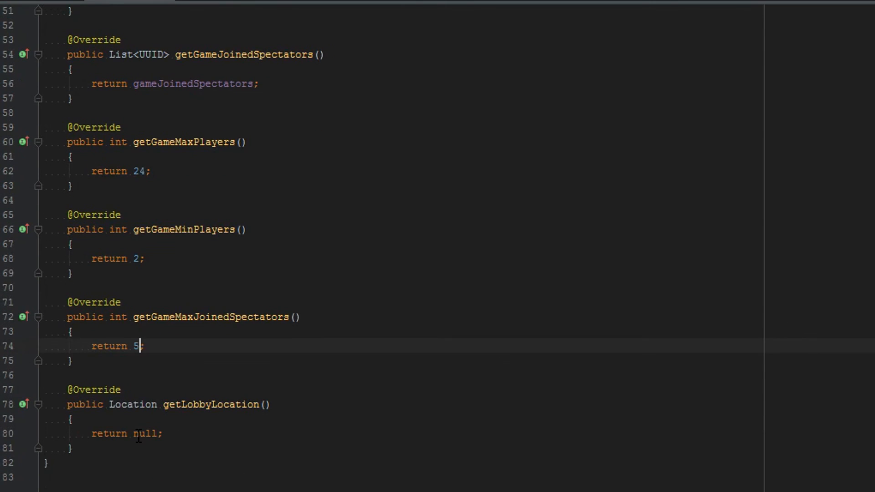
{"action": "type", "text": "lobby"}
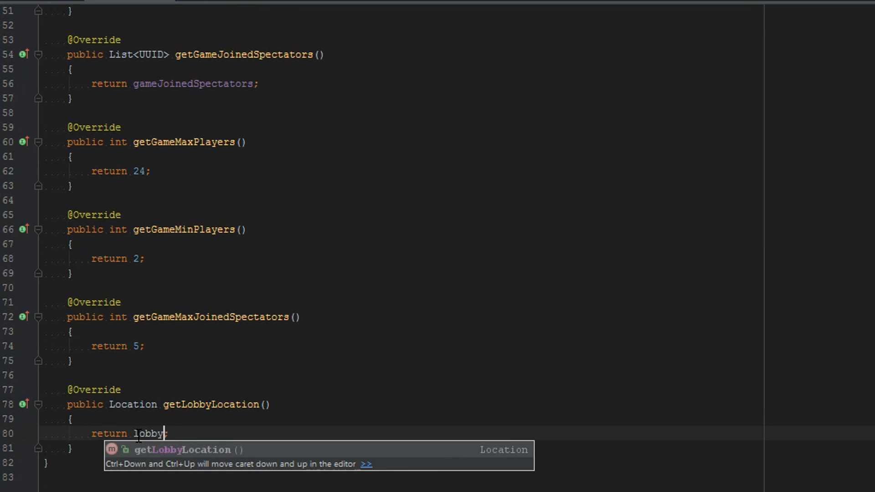
{"action": "key", "text": "Tab"}
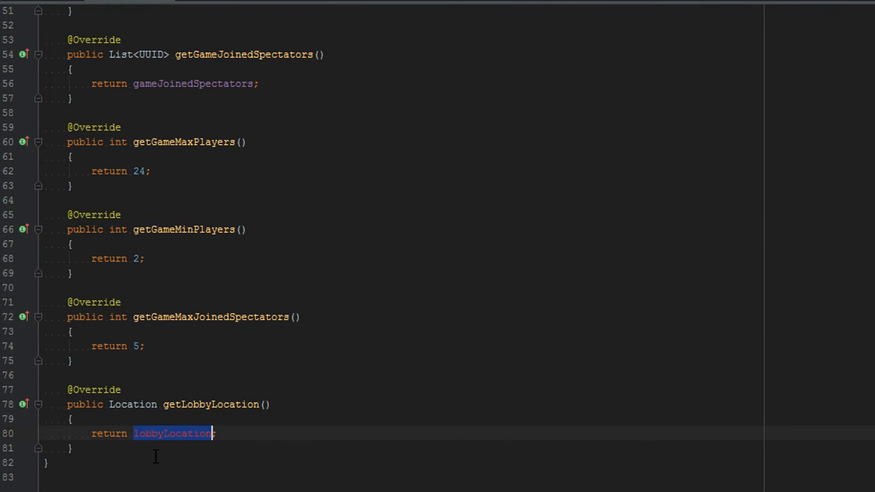
{"action": "scroll", "scroll_direction": "up", "scroll_amount": 3}
{"action": "type", "text": "p"}
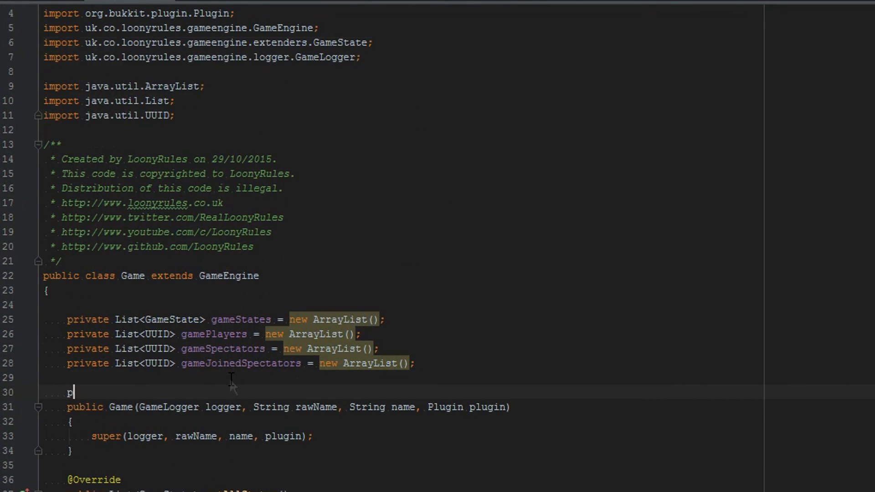
Declare private Location lobbyLocation = new Location(Bukkit.getWorld("world"), 0.5, 65, 0.5, 0, 0);
{"action": "type", "text": "rivate Local"}
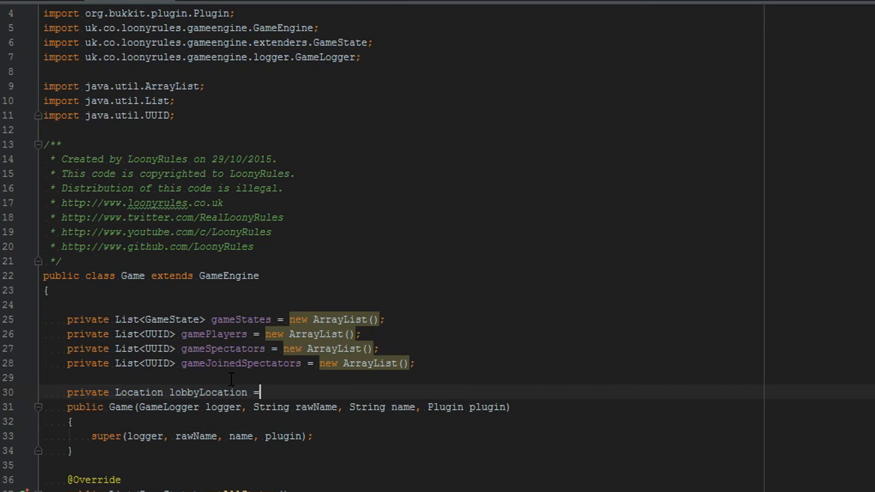
{"action": "type", "text": "new Location("}
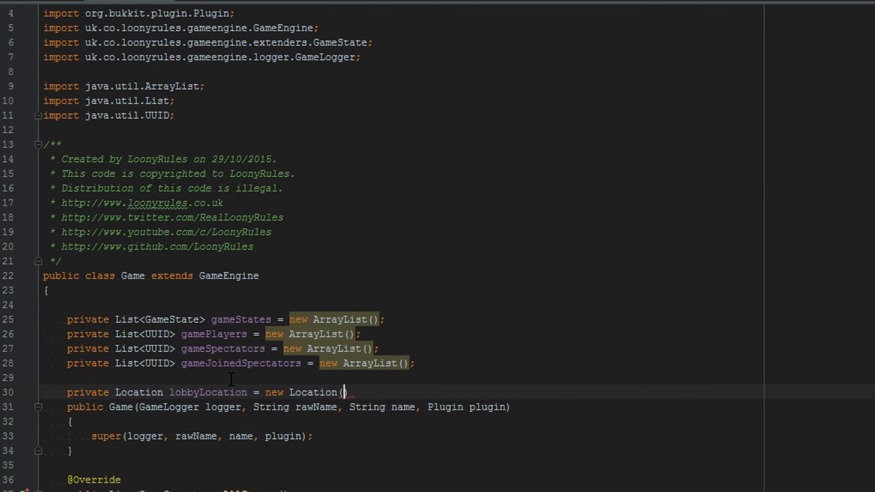
{"action": "type", "text": "Bukkit.getWorld(\"\")"}
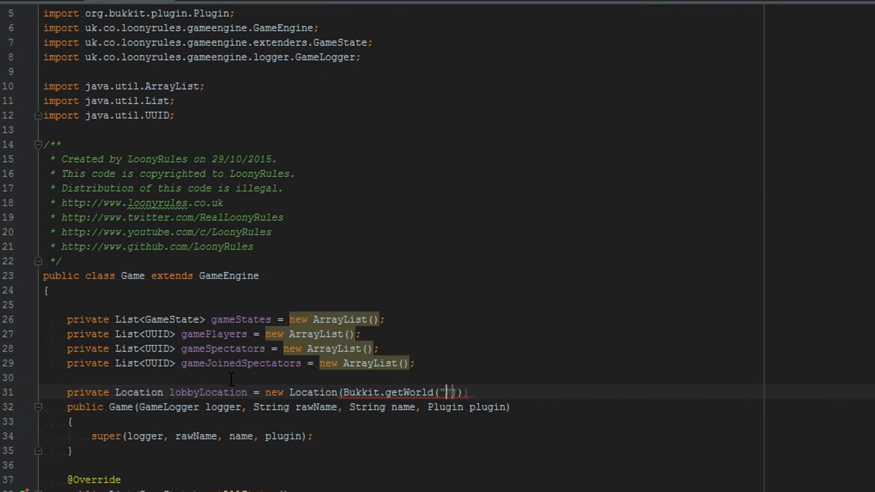
{"action": "type", "text": "world"}
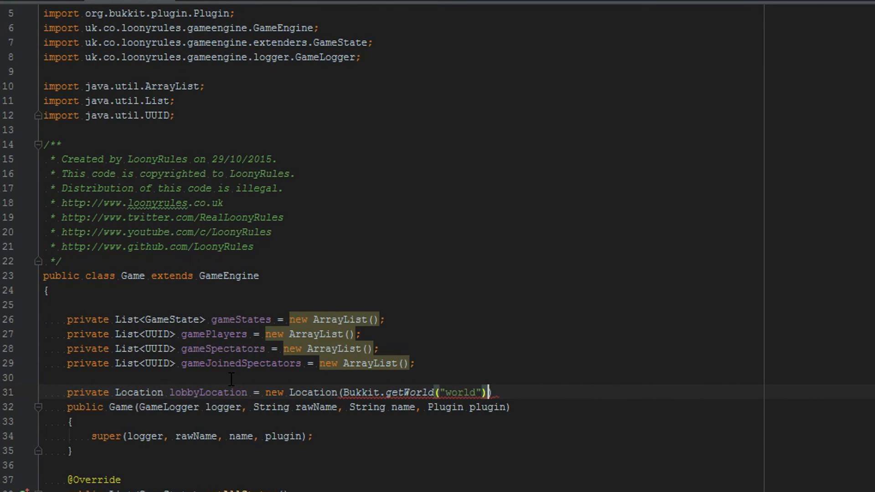
{"action": "type", "text": ", 0.5, 65,"}
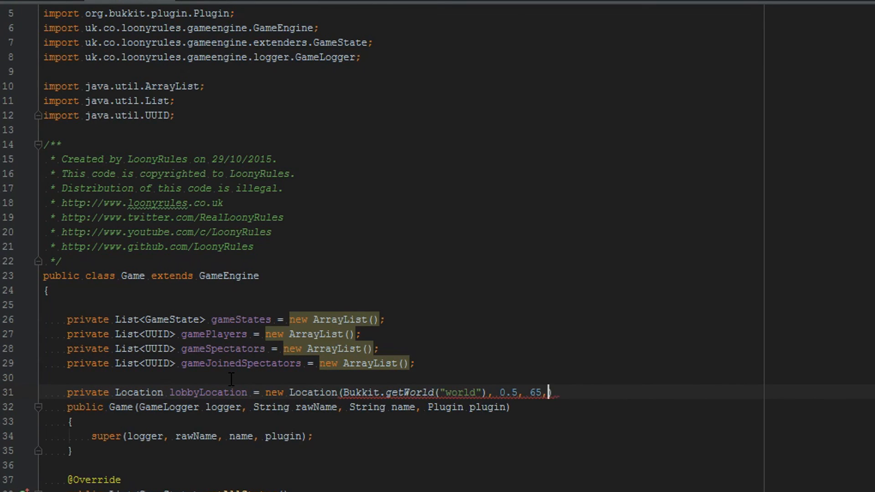
{"action": "type", "text": "0.5, 0, 0)"}
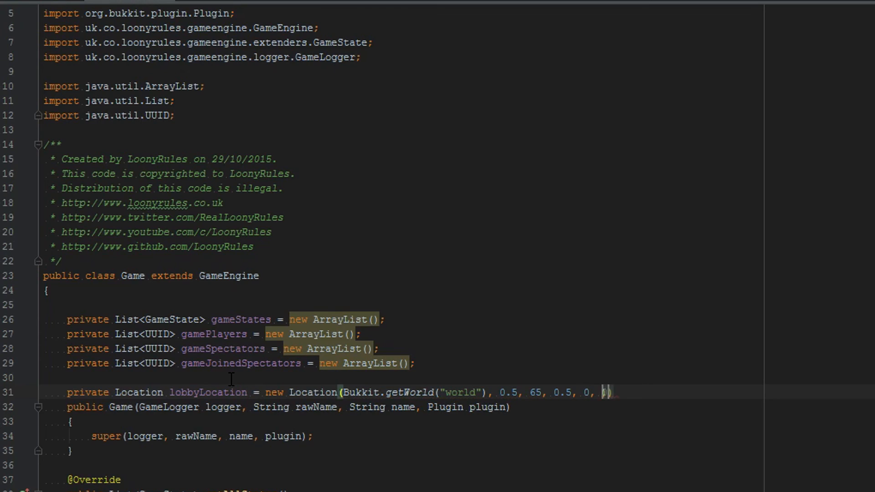
{"action": "type", "text": "0"}
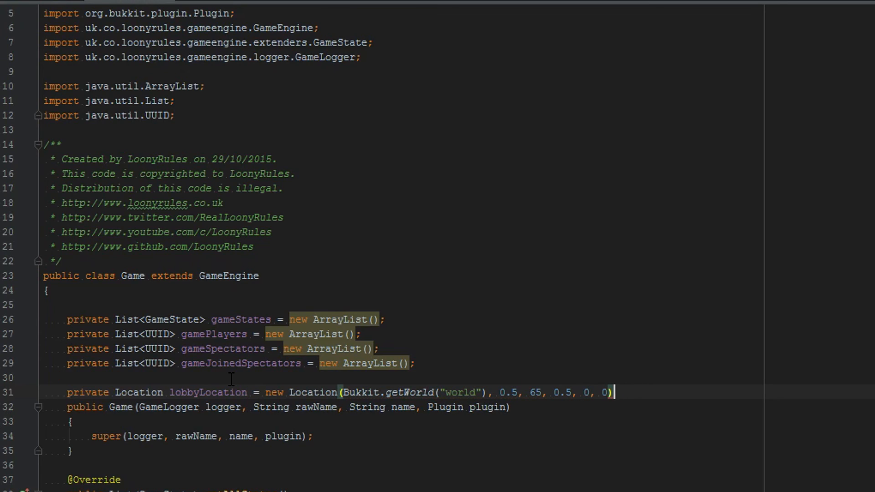
{"action": "type", "text": ";"}
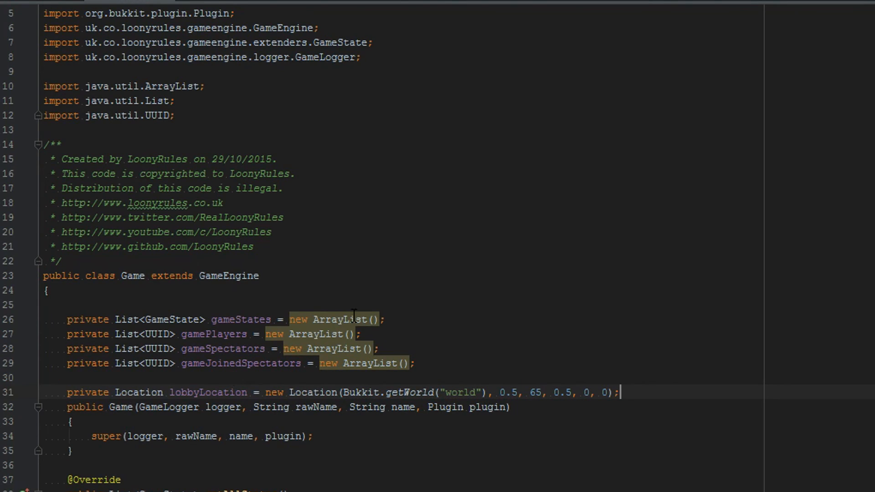